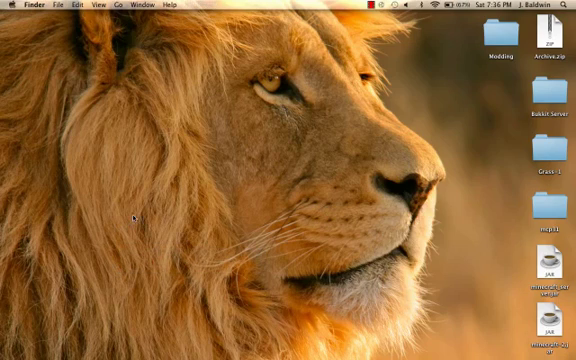
mouse_move(143, 211)
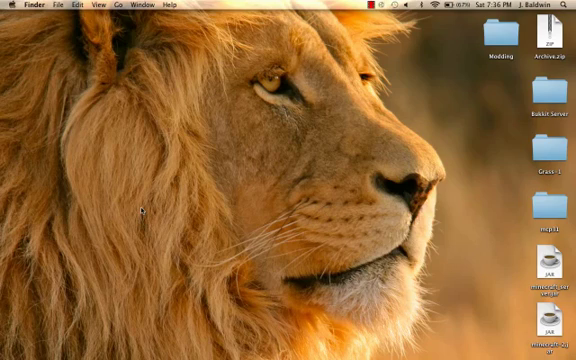
mouse_move(143, 208)
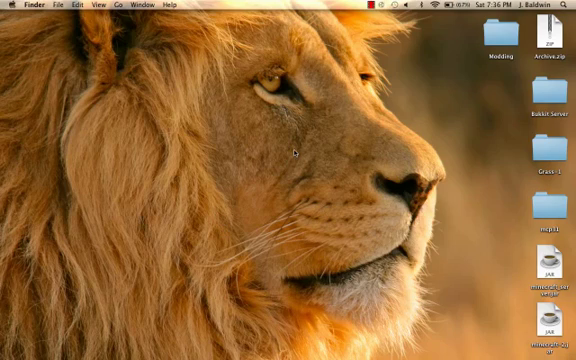
mouse_move(281, 137)
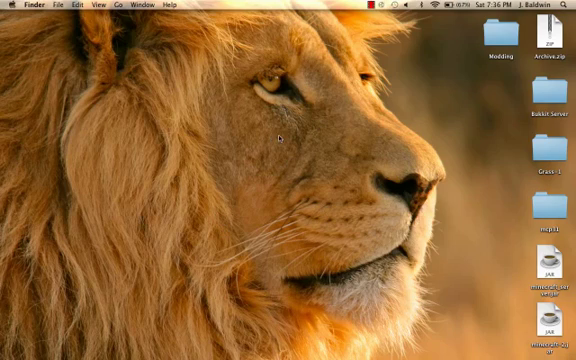
mouse_move(84, 227)
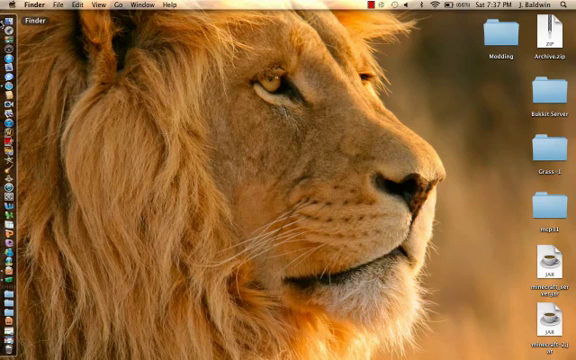
mouse_move(9, 113)
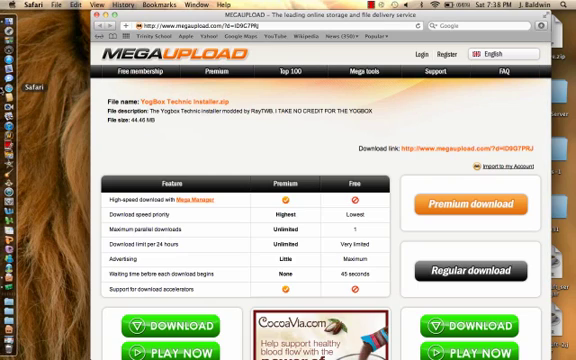
- Follow the MediaFire link to start downloading 1.7.3minecraft.jar
click(10, 12)
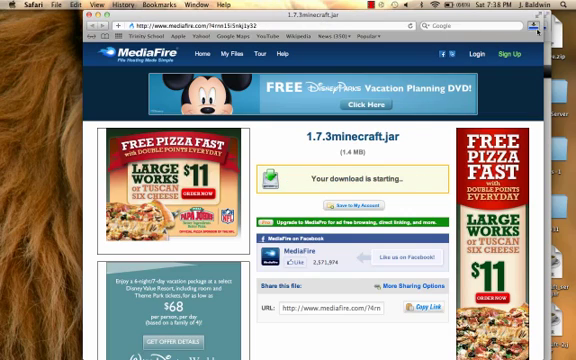
click(545, 30)
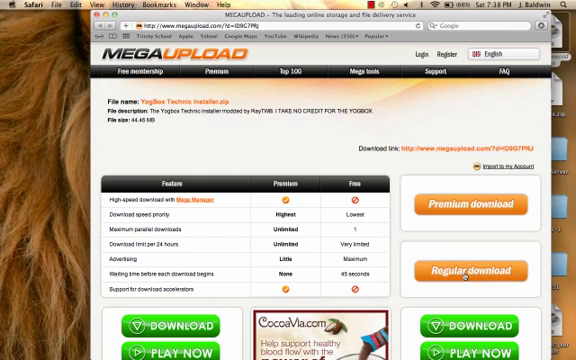
- Start the regular Megaupload download of the YogBox Technic Installer zip
scroll(down, 3)
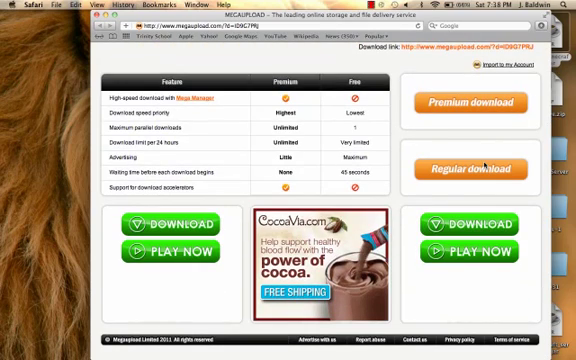
click(474, 168)
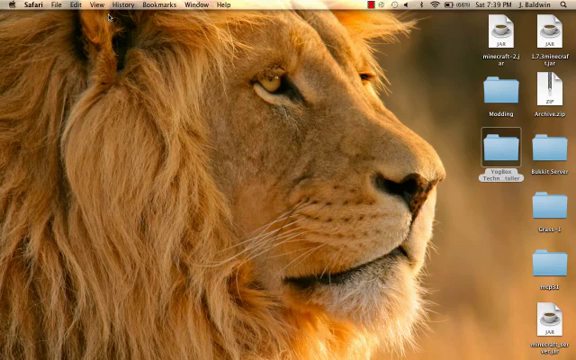
- Choose Go > Library to show the Library folder in Finder
click(494, 170)
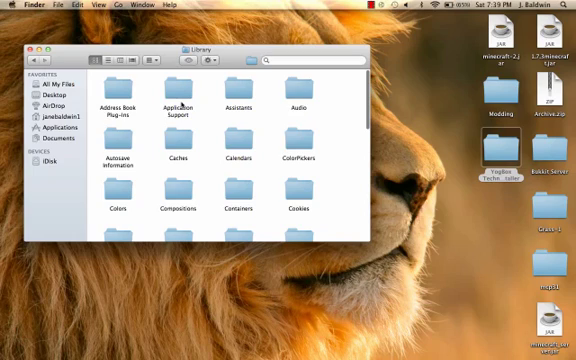
- Open the Application Support folder and scroll down through its contents
click(177, 93)
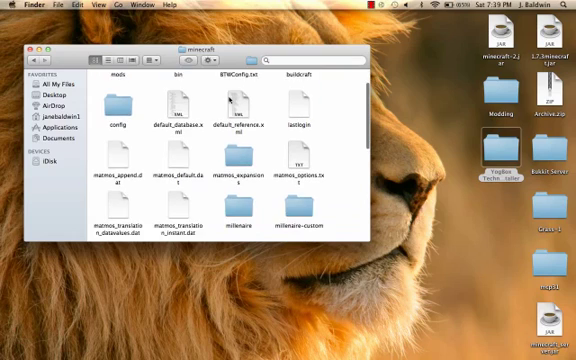
scroll(down, 3)
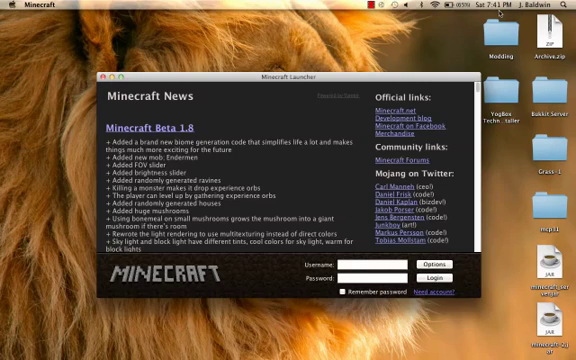
- Log in, play Technic World from Singleplayer, then quit the game
click(375, 264)
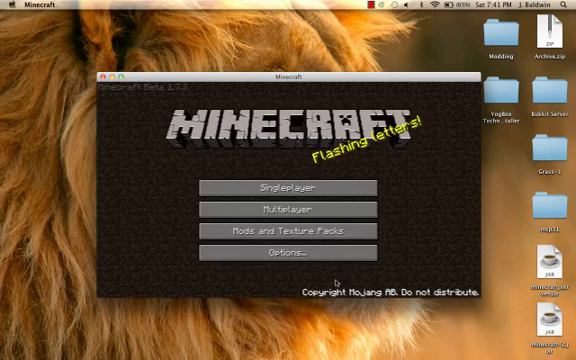
click(288, 187)
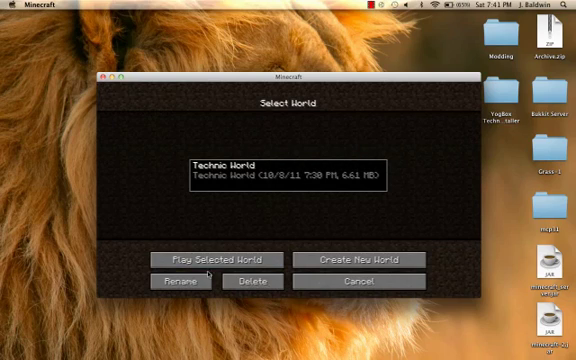
click(216, 259)
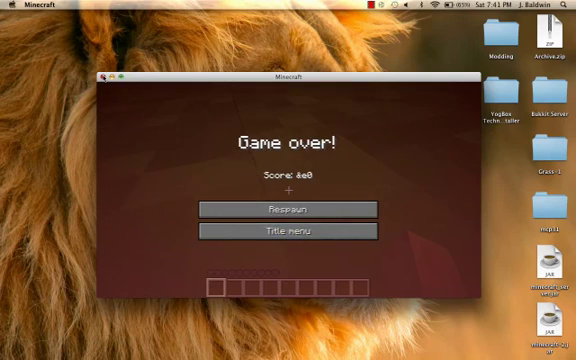
click(101, 79)
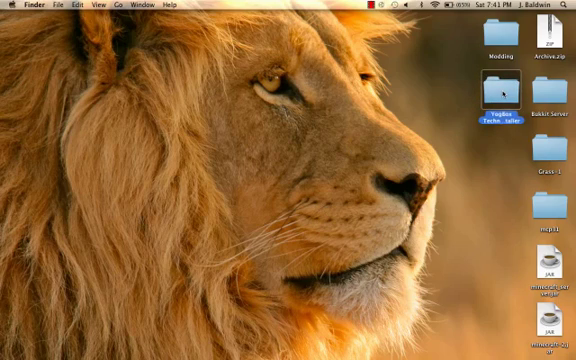
- Open the YogBox Technic installer folder on the desktop
double_click(496, 110)
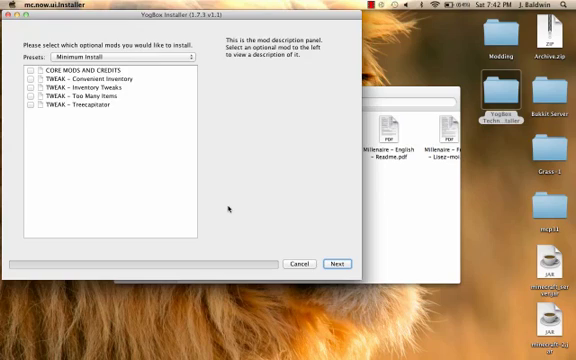
mouse_move(261, 244)
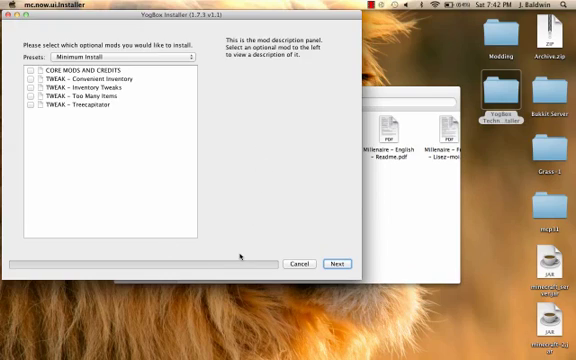
mouse_move(273, 162)
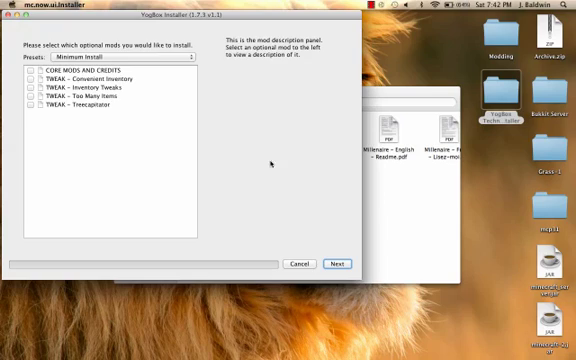
mouse_move(250, 162)
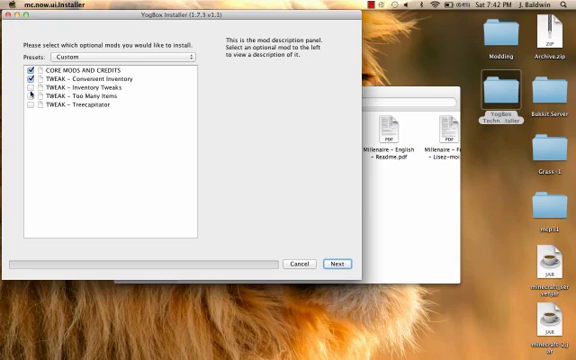
- Add another optional tweak, then close the installer once it finishes
click(337, 263)
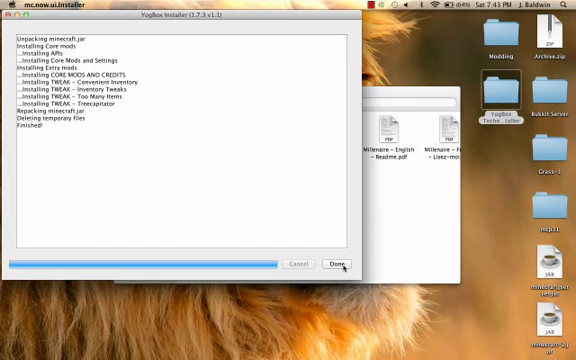
click(338, 264)
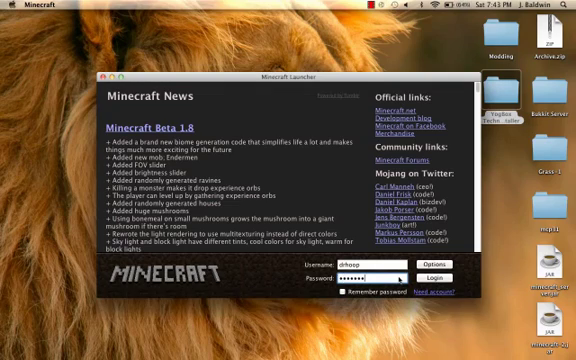
- Enter the account password in the Minecraft Launcher login field
text(•)
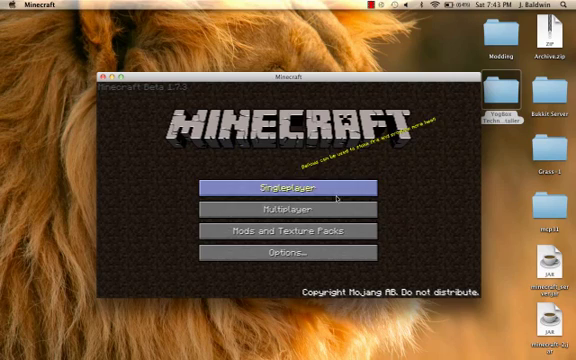
- Play the Technic World save from Singleplayer and respawn after Game over
click(288, 187)
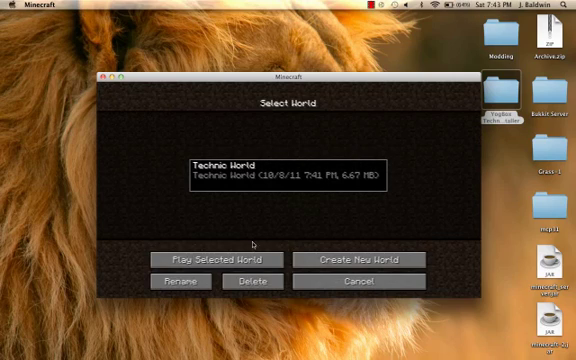
click(216, 260)
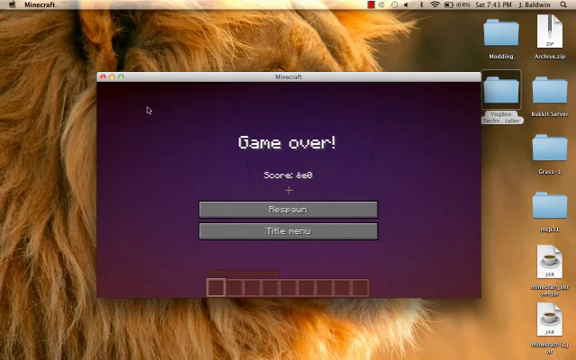
click(287, 208)
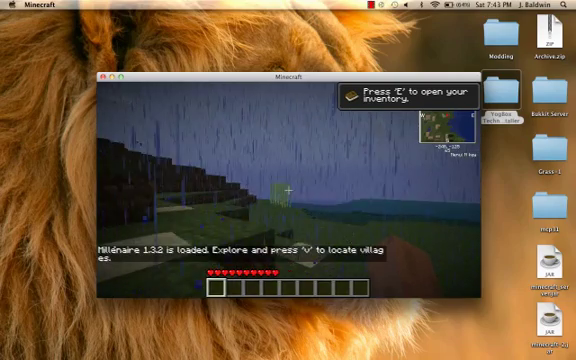
mouse_move(288, 190)
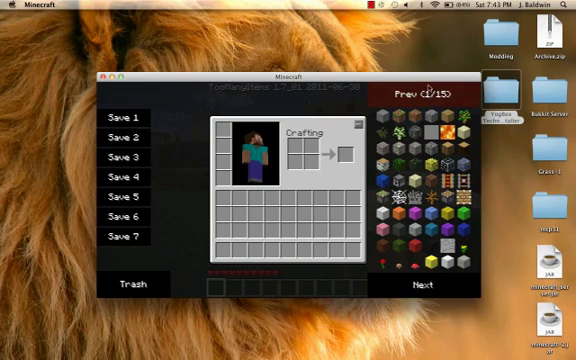
- Page through several screens of modded items in the TooManyItems panel
click(418, 286)
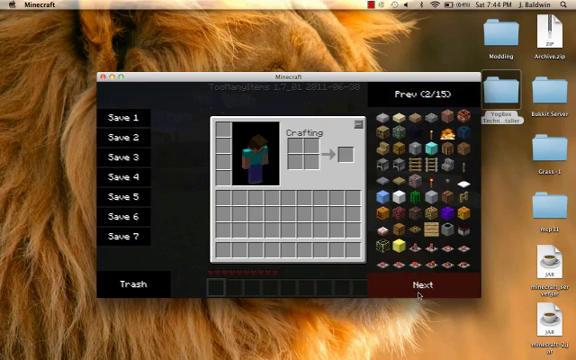
click(421, 93)
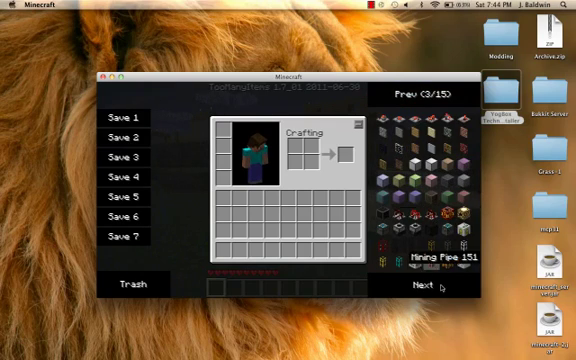
click(424, 288)
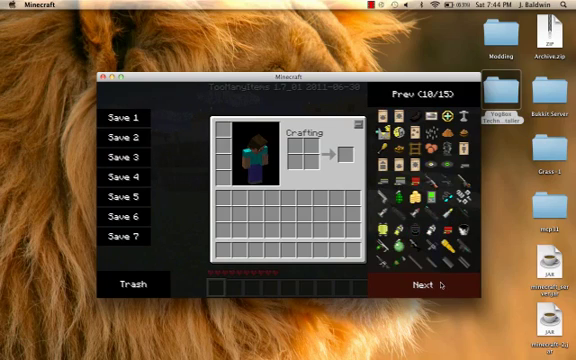
click(424, 287)
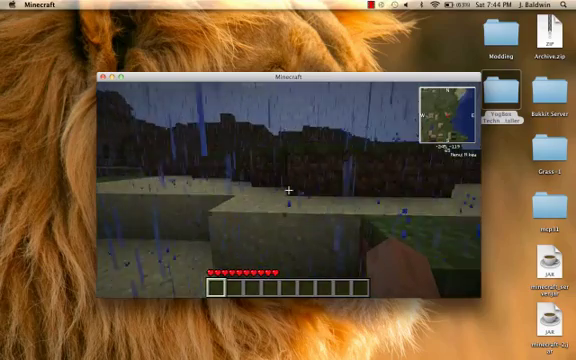
mouse_move(288, 190)
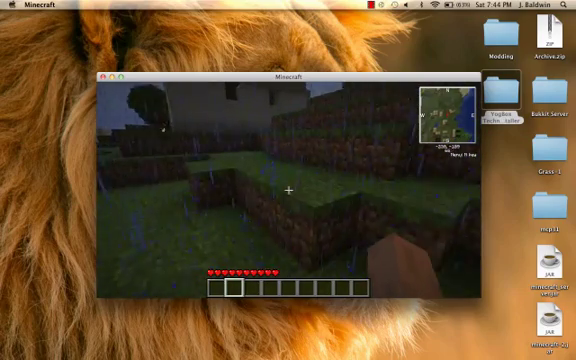
- Pause Minecraft to the Game menu so the Technic World level saves
key(Escape)
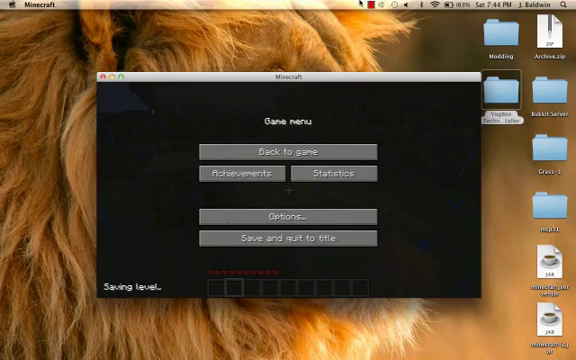